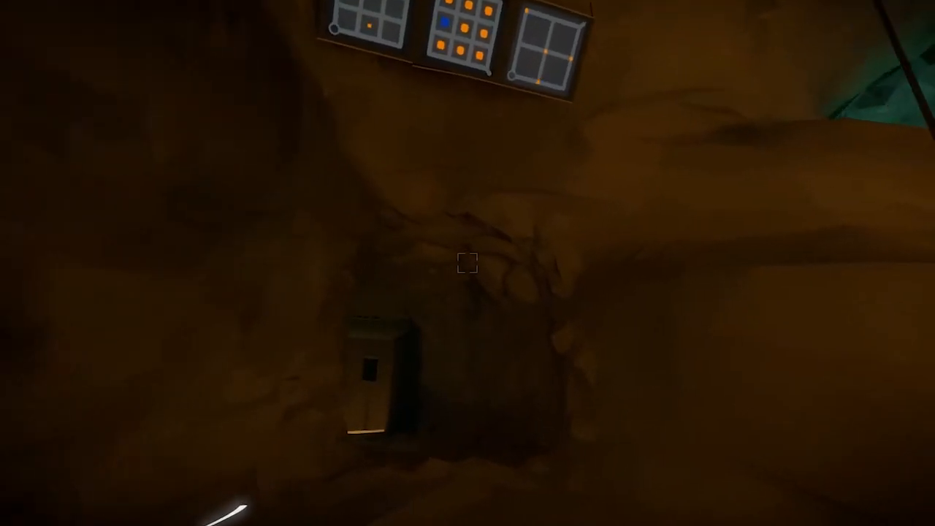
mouse_move(468, 263)
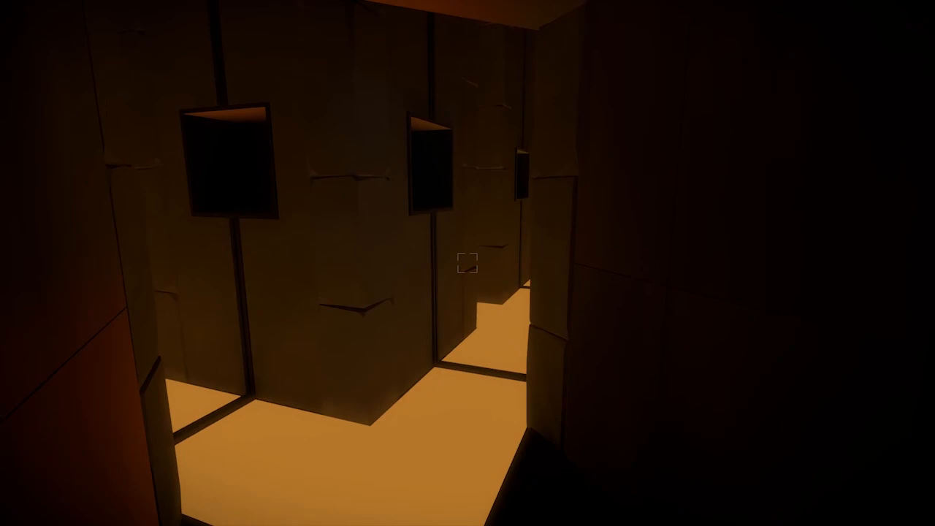
mouse_move(468, 262)
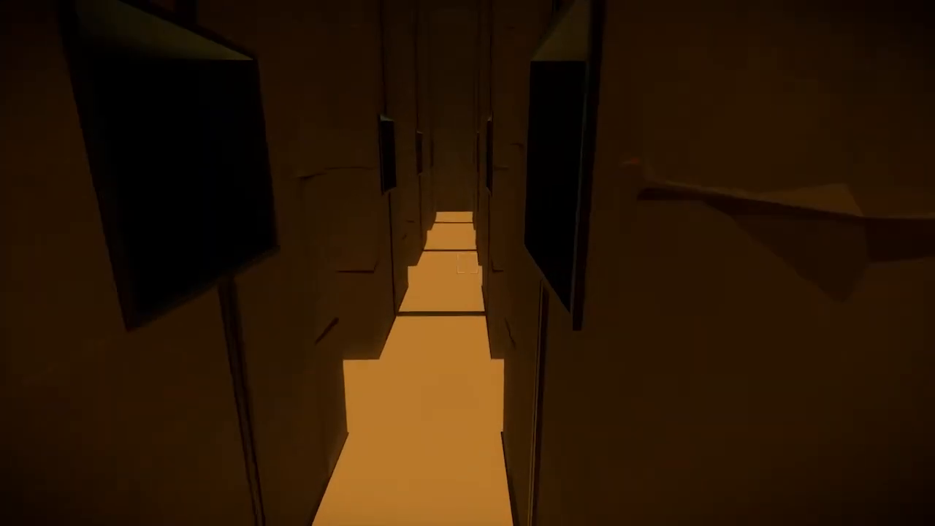